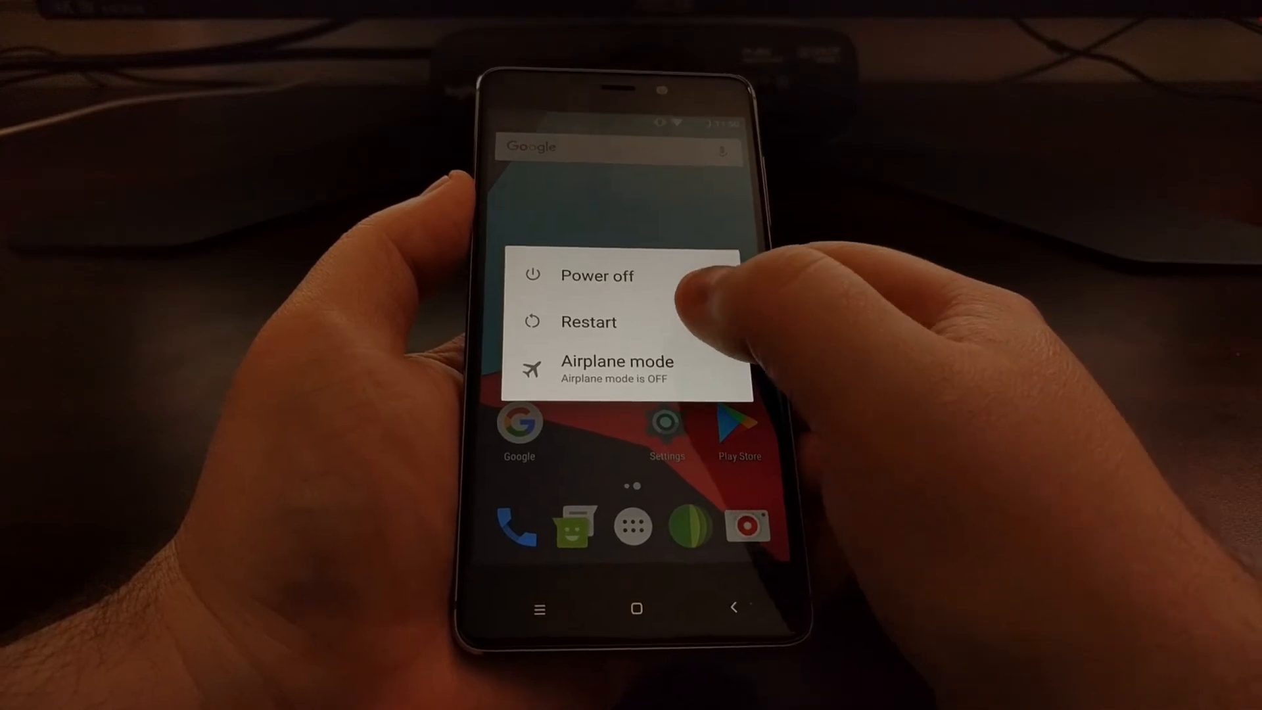
# - Reboot from Android into TWRP recovery and dismiss the system partition prompt
pyautogui.click(588, 321)
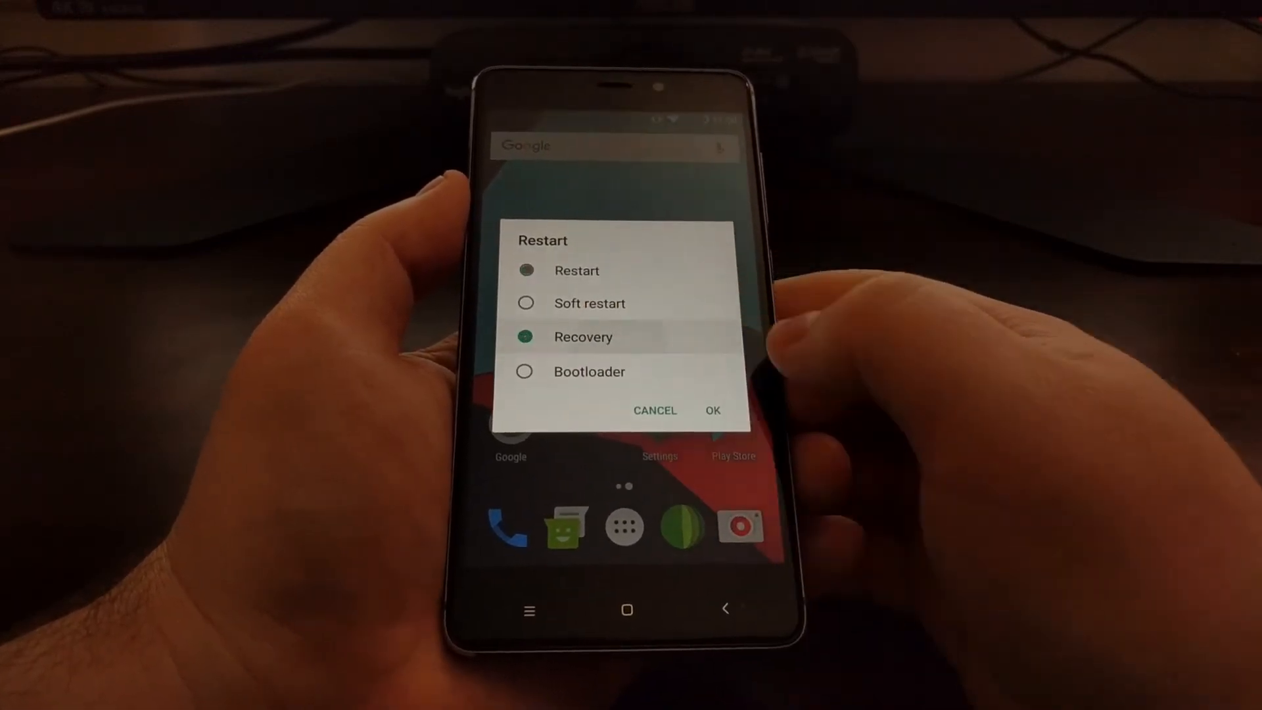
pyautogui.click(712, 410)
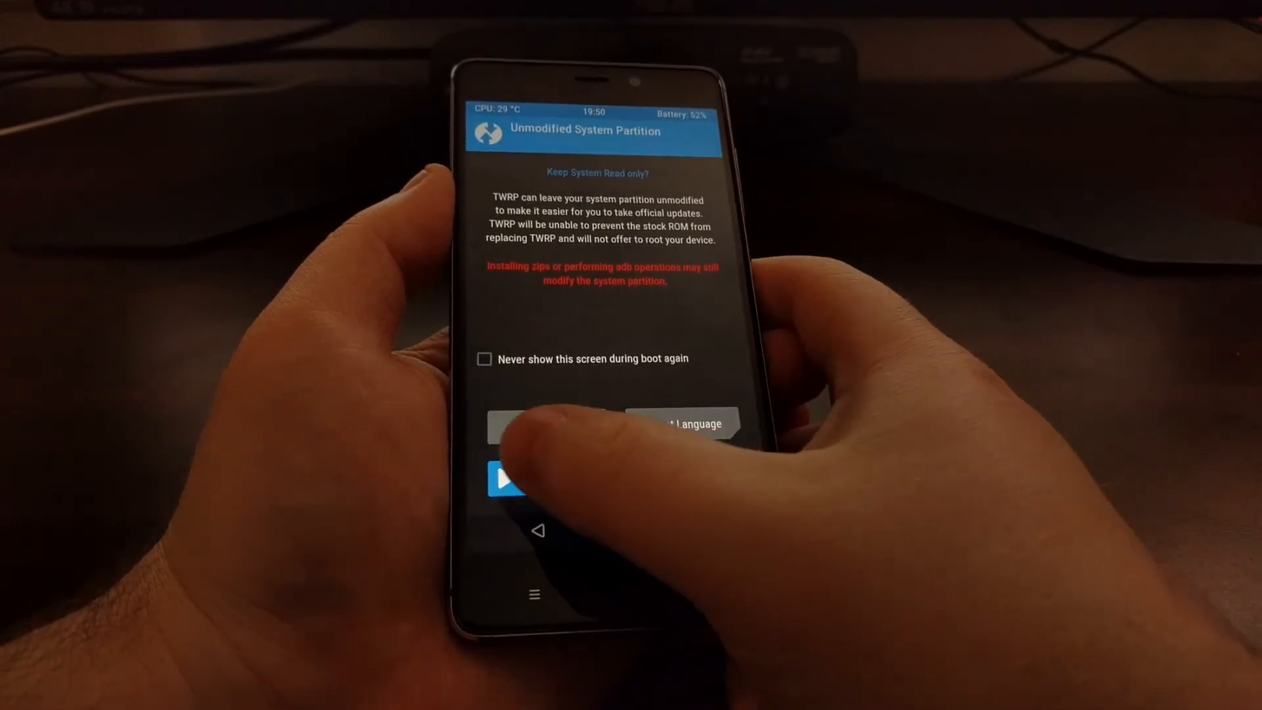
pyautogui.click(507, 480)
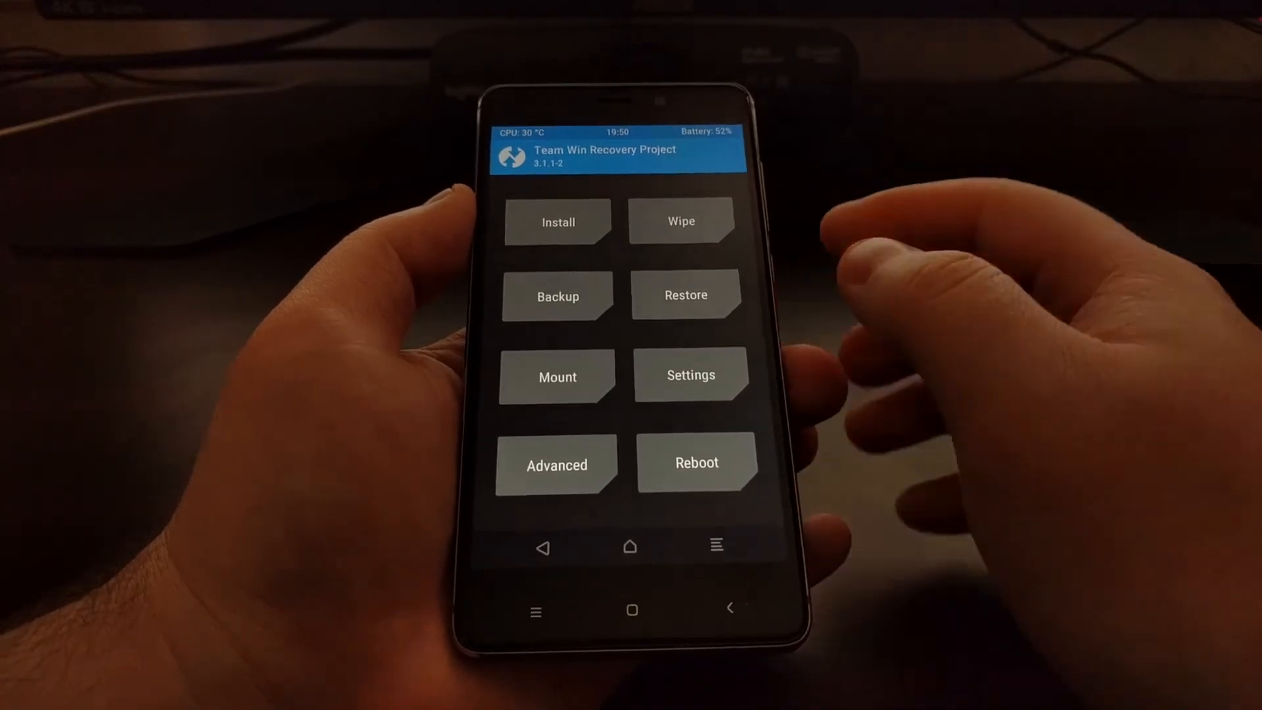
# - Flash UPDATE-unSU-signed.zip from the Download folder via Install
pyautogui.click(557, 221)
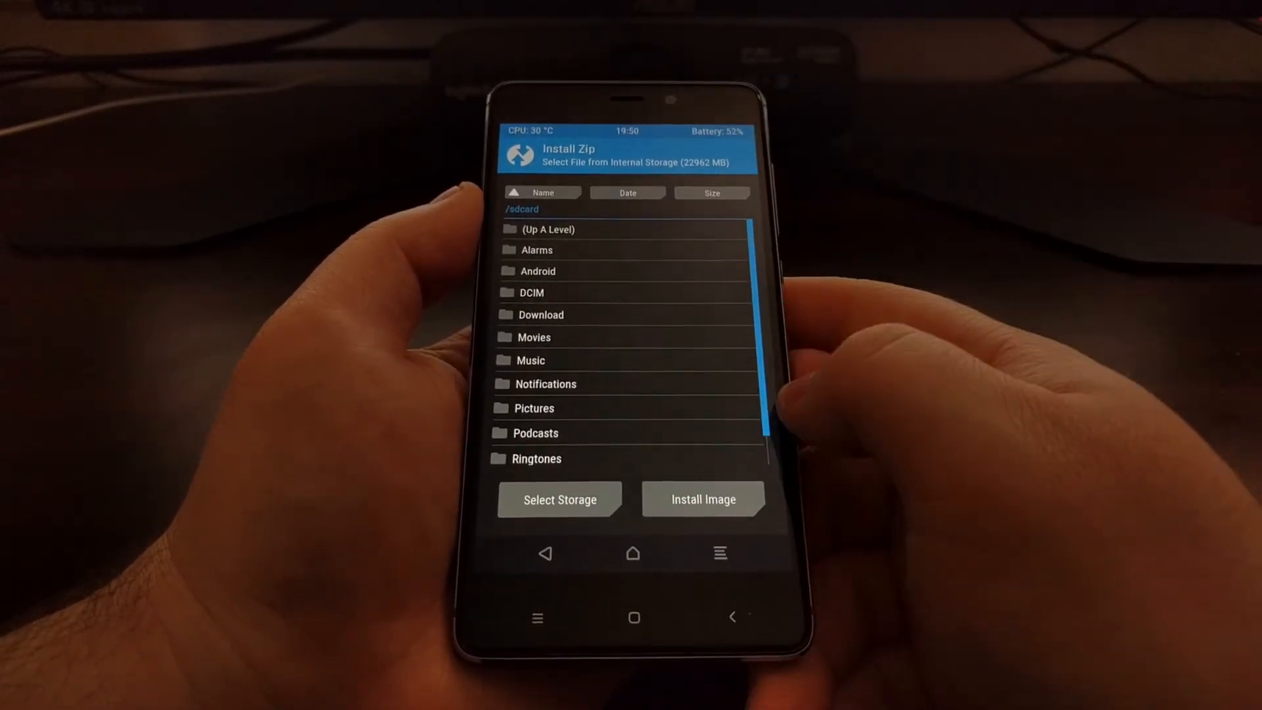
pyautogui.click(540, 315)
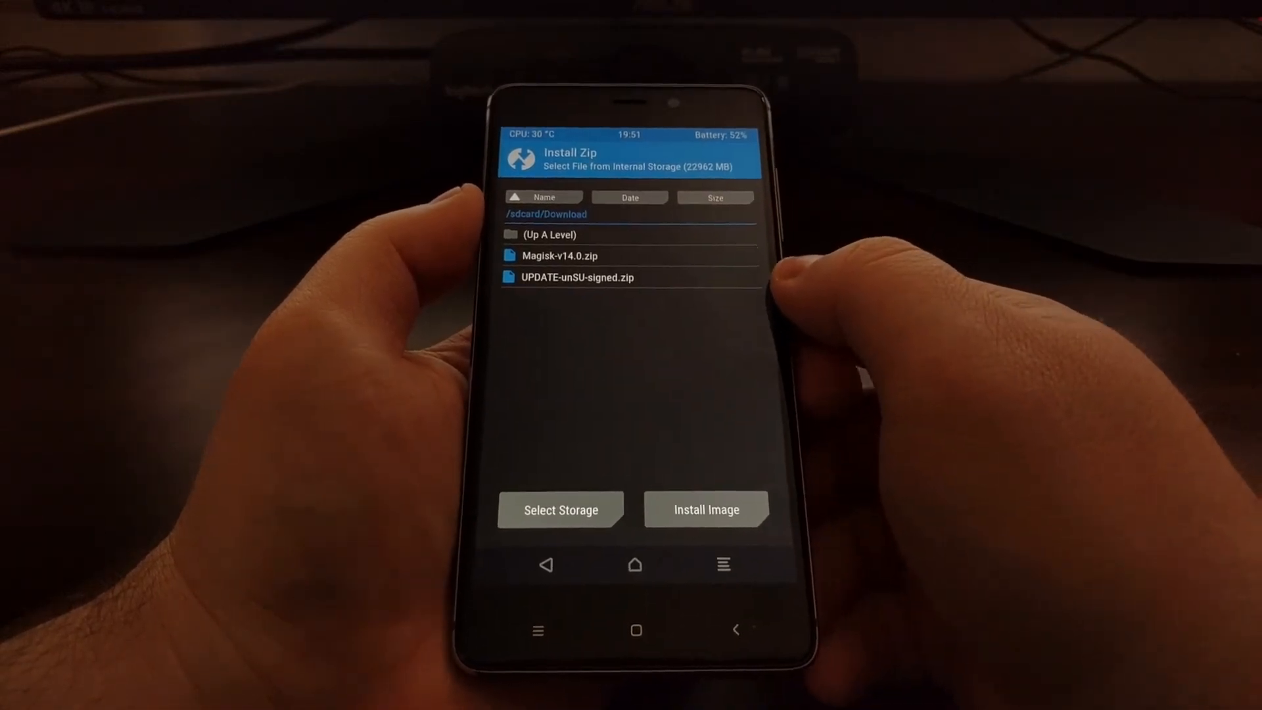
pyautogui.click(578, 277)
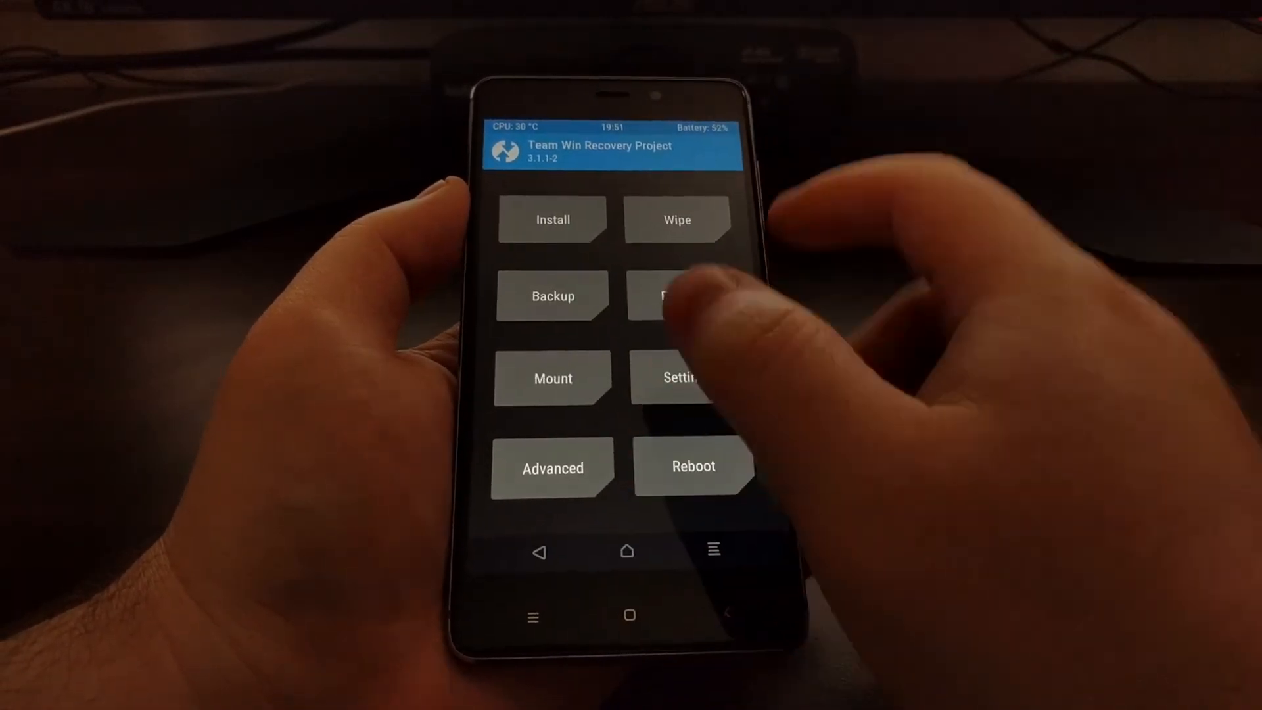
pyautogui.click(552, 219)
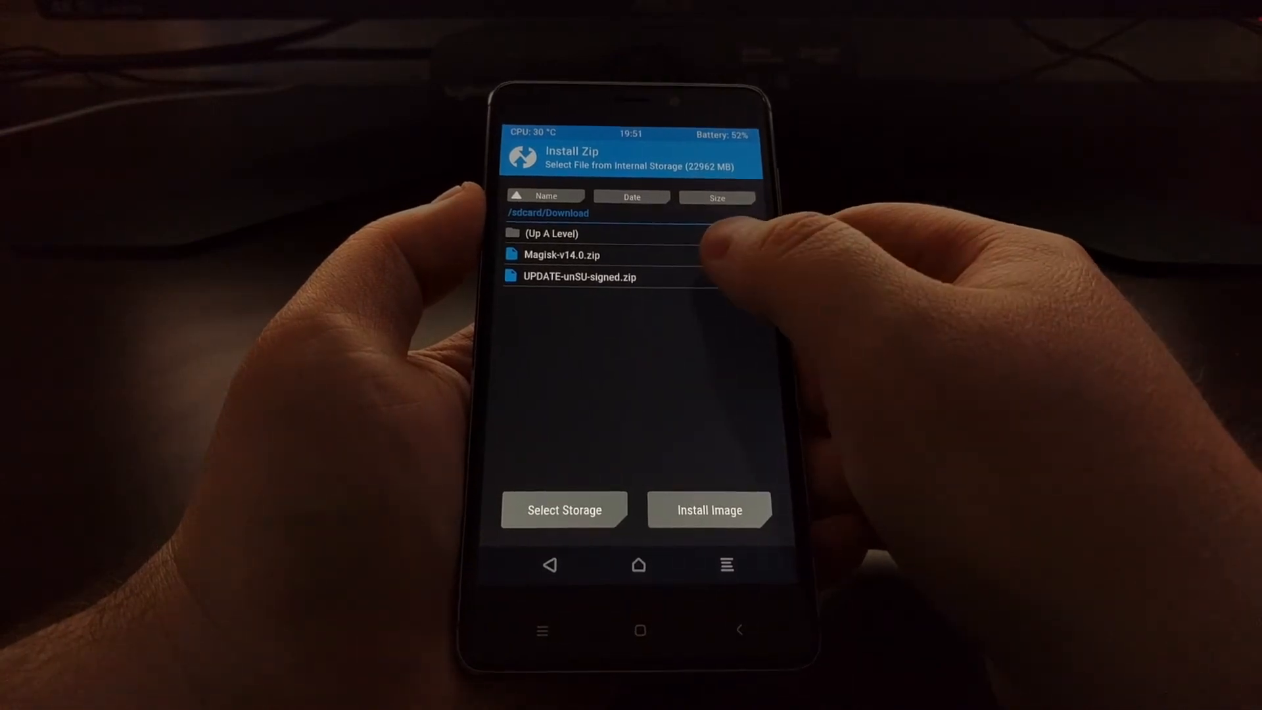
pyautogui.click(592, 276)
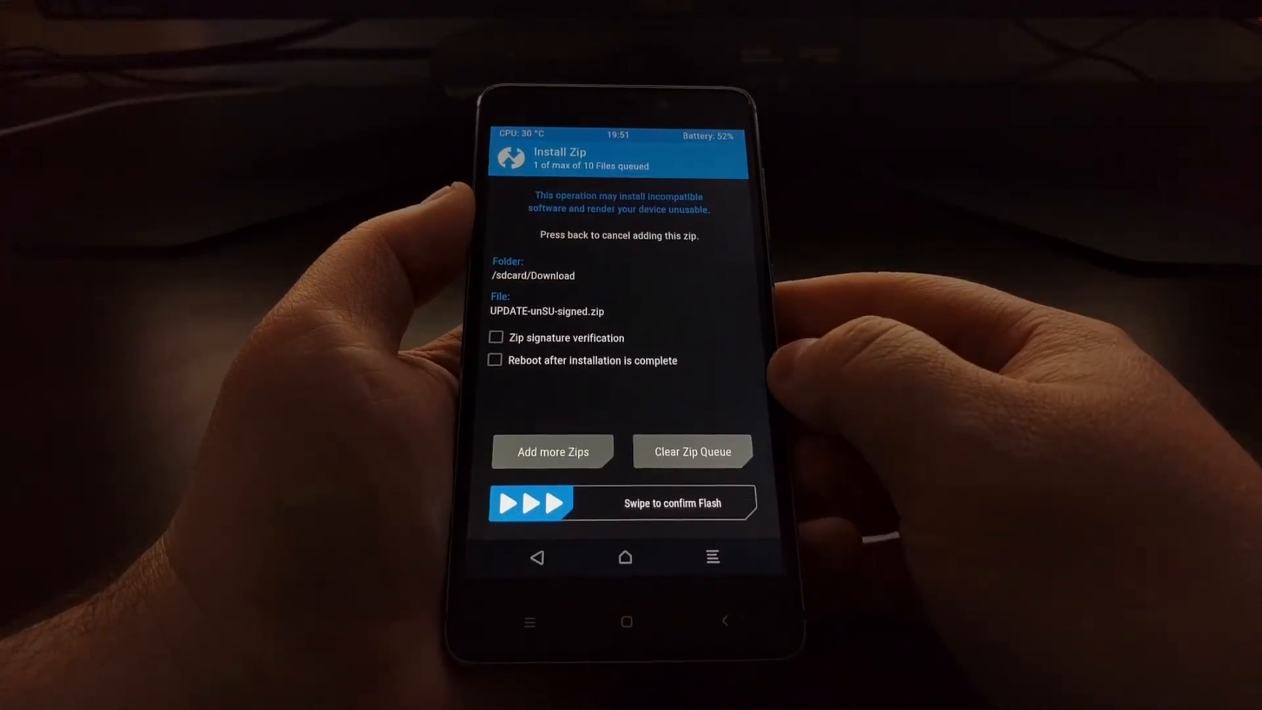
pyautogui.moveTo(531, 503); pyautogui.dragTo(716, 506)
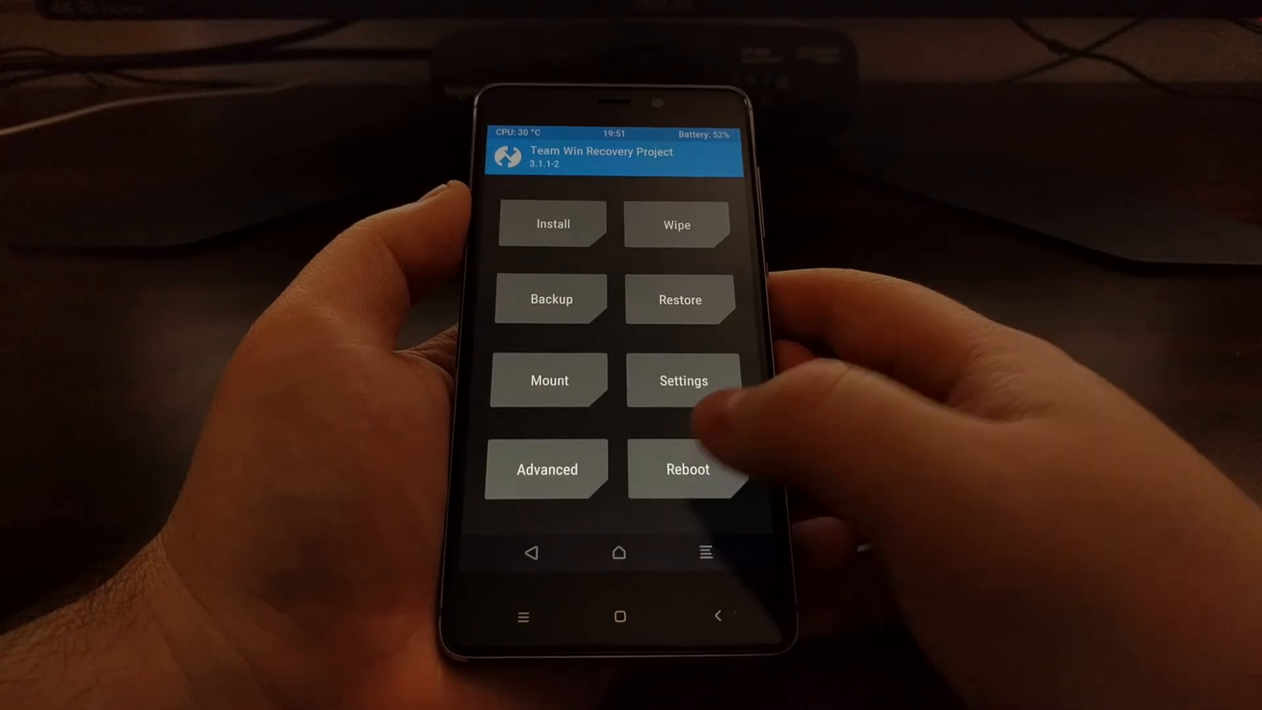
# - Select Magisk-v14.0.zip in /sdcard/Download and swipe to flash it
pyautogui.click(553, 223)
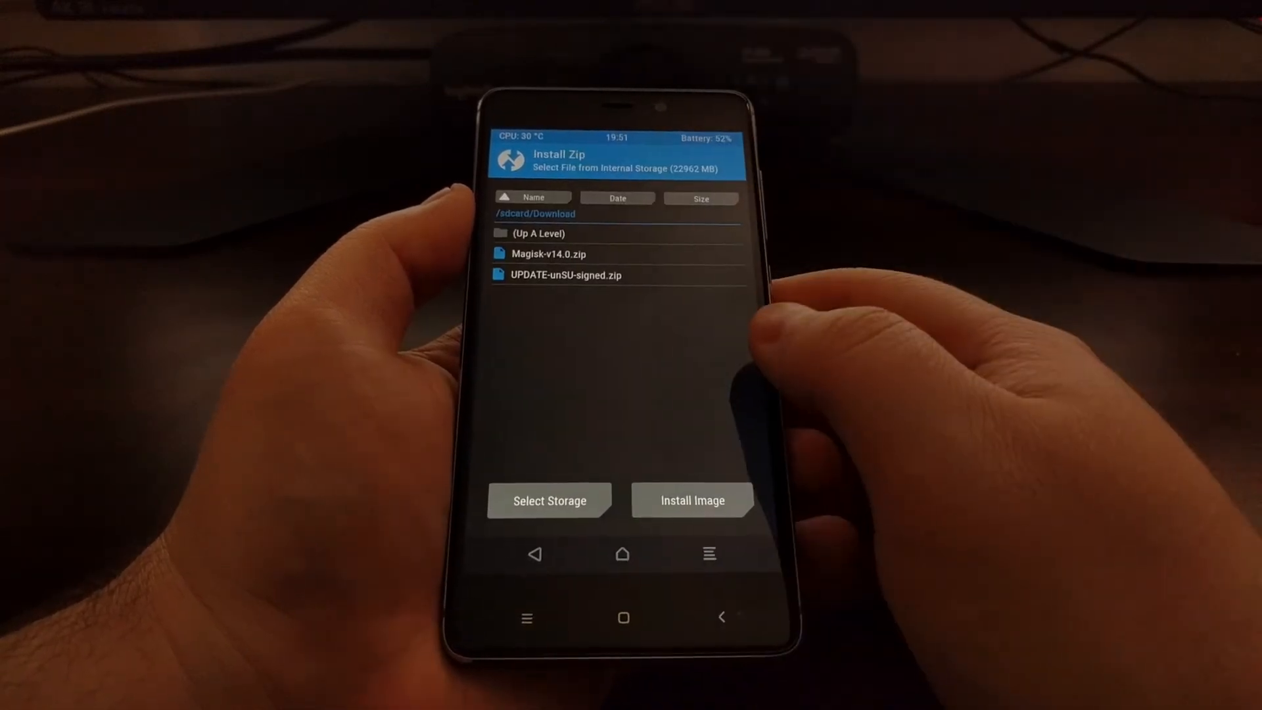
pyautogui.click(550, 254)
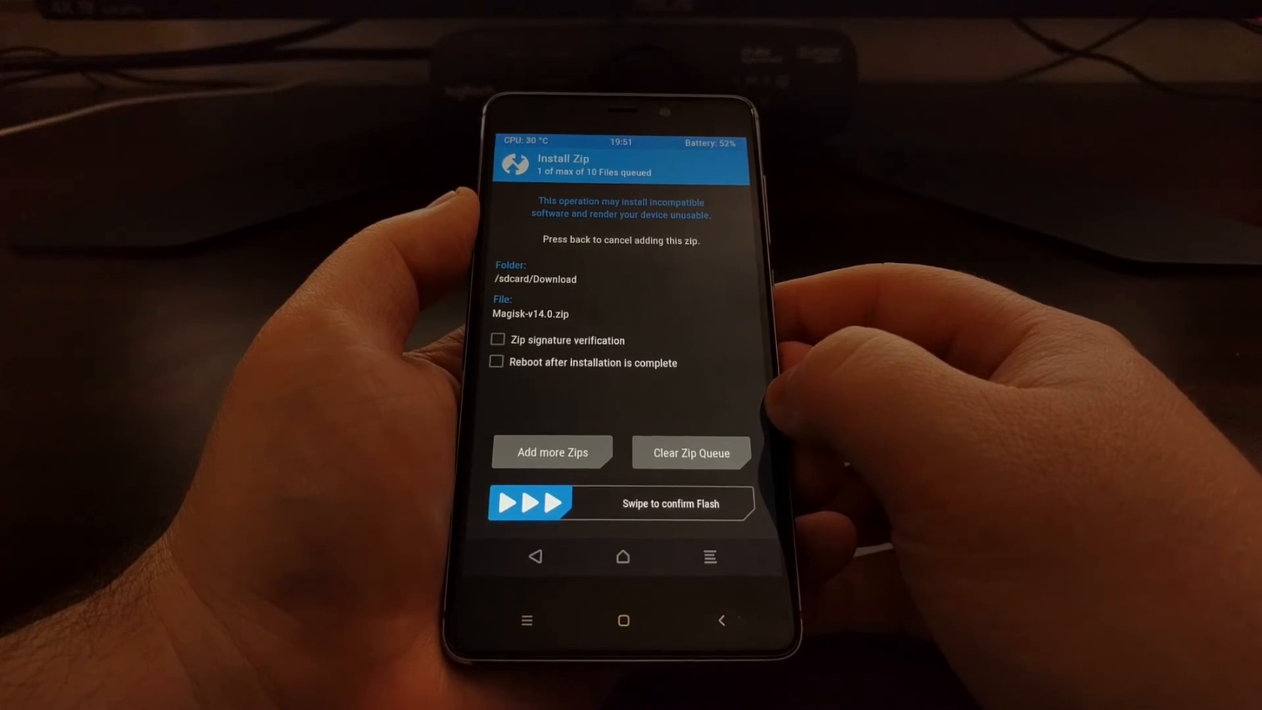
pyautogui.moveTo(523, 503); pyautogui.dragTo(716, 503)
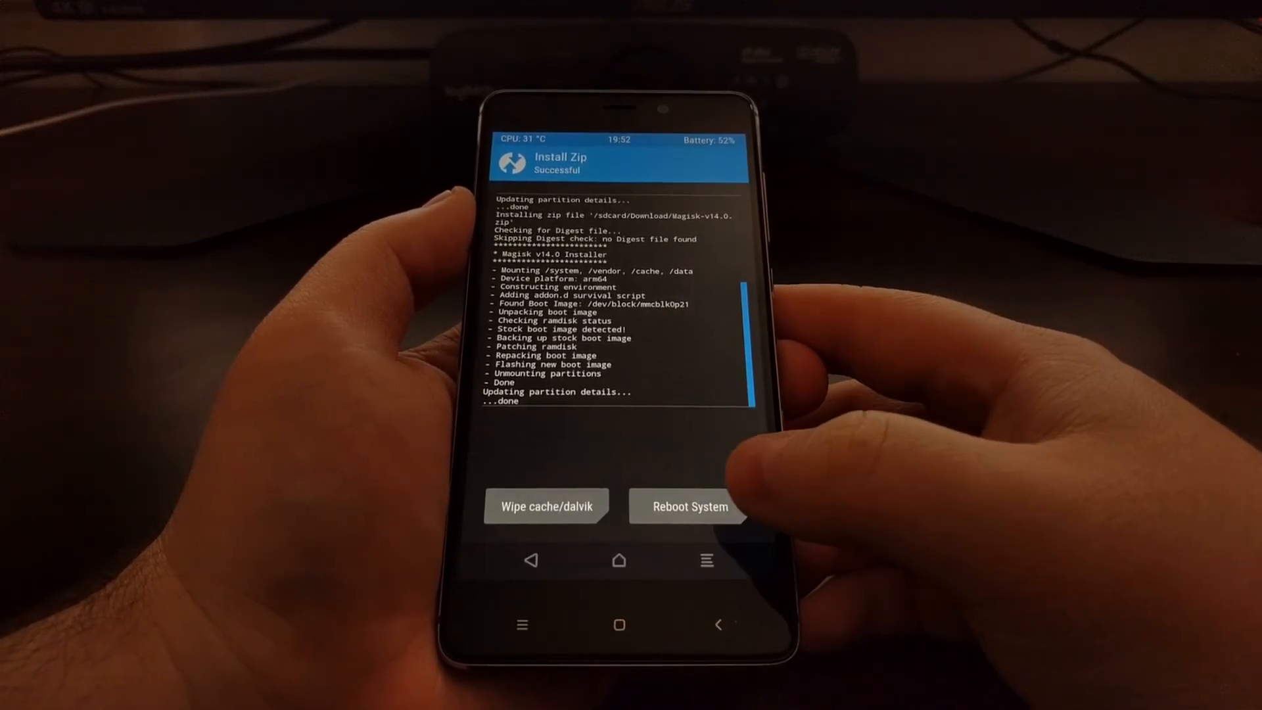
# - Reboot System from TWRP after the Magisk install completes
pyautogui.click(688, 506)
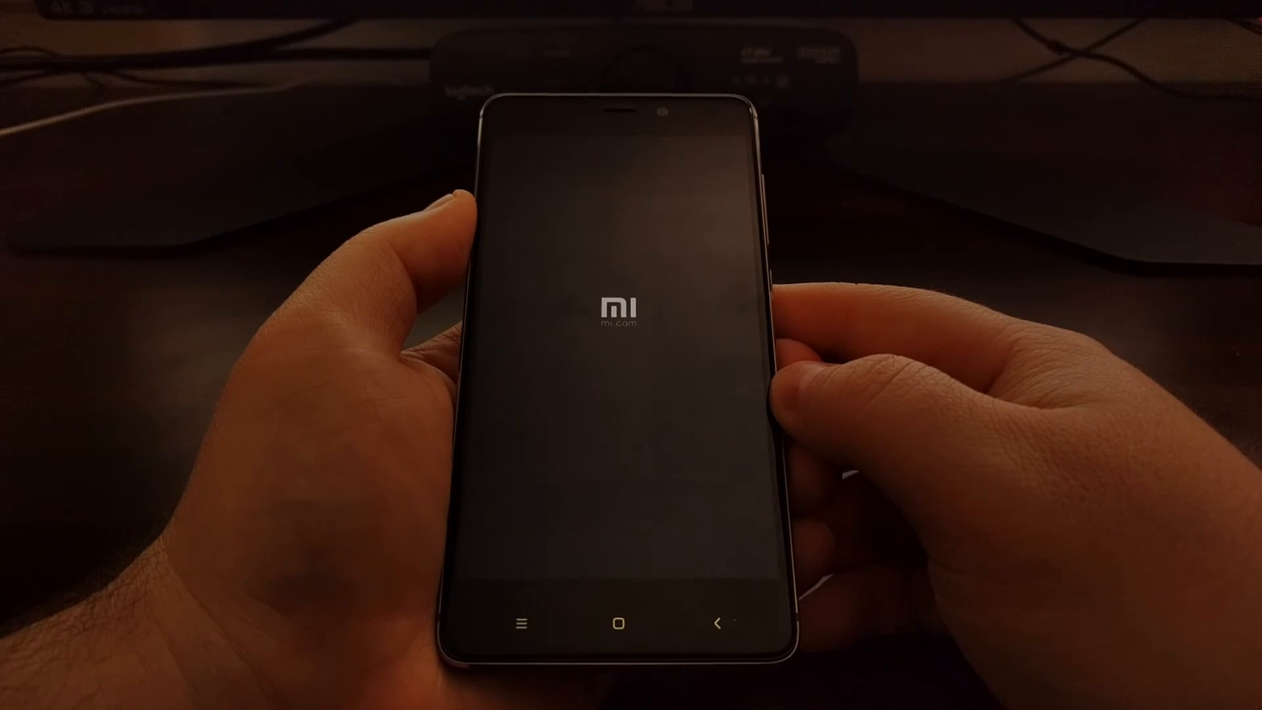